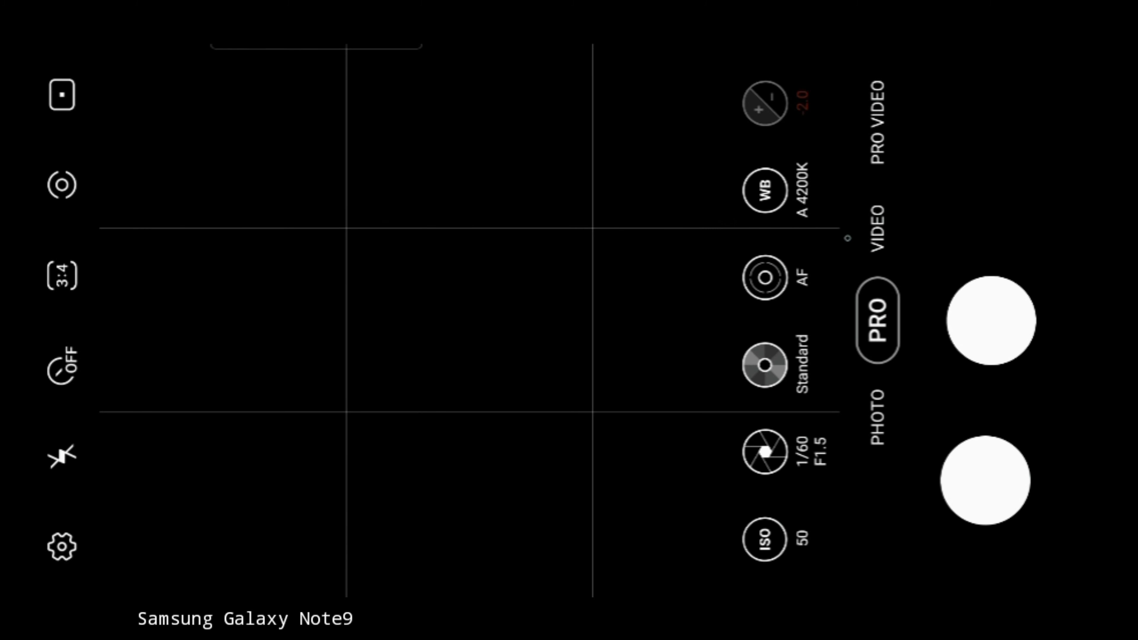
- Switch Lightroom's in-app camera to Professional capture, revealing the SS and ISO controls
left_click(762, 457)
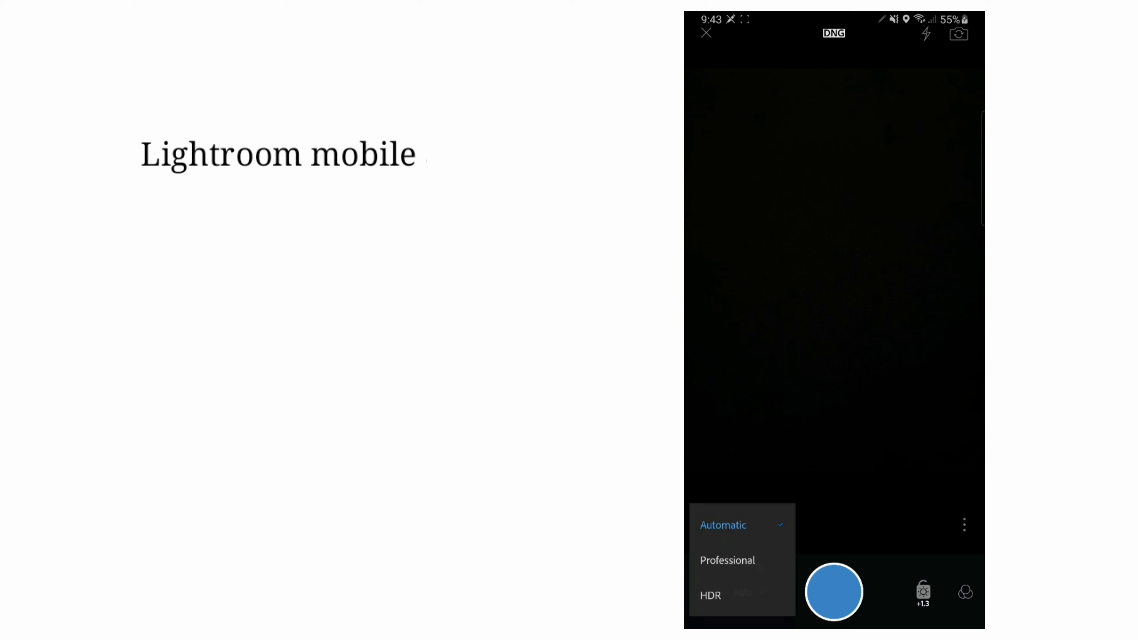
left_click(727, 559)
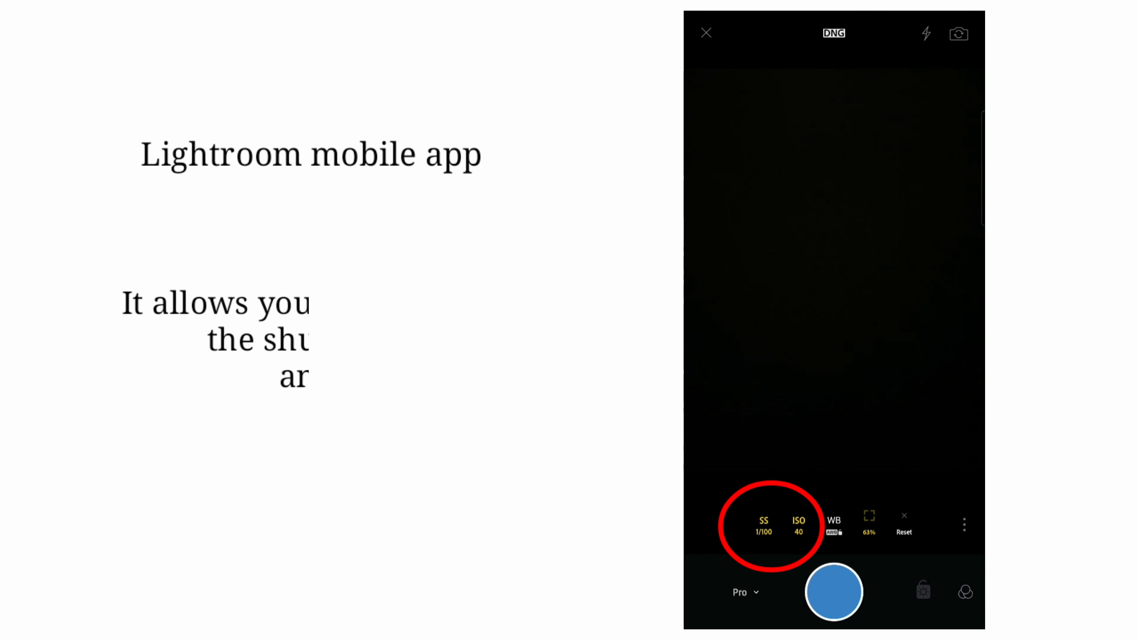
left_click(763, 525)
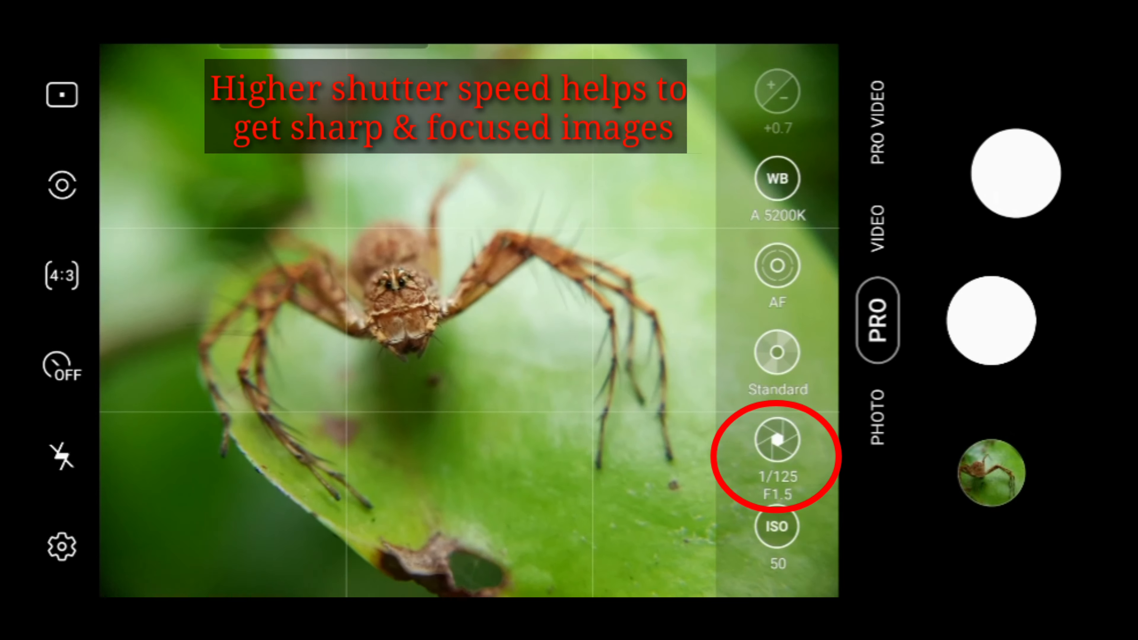
- Set AF/AE lock on the spider's head at 1/125, then bring up the ISO control
left_click(424, 326)
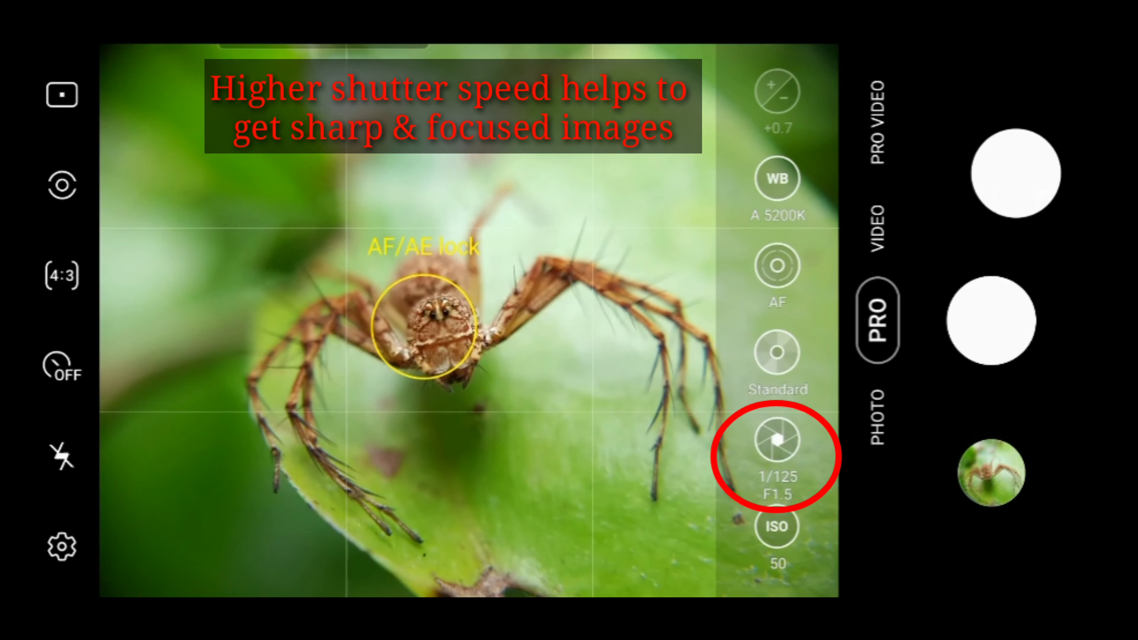
left_click(777, 526)
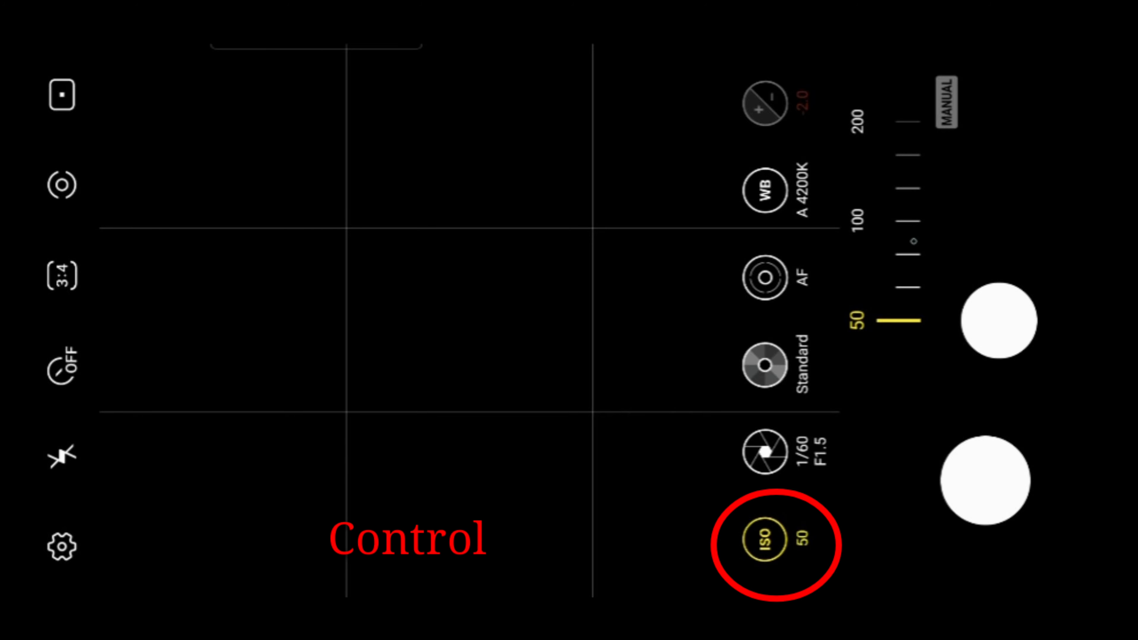